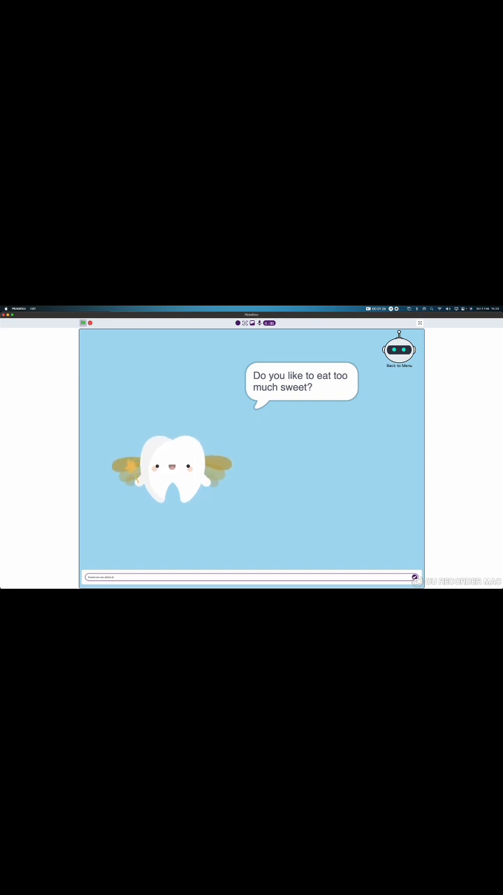
# Step: Run the project so the tooth fairy asks whether you eat too much sweet
pyautogui.click(414, 576)
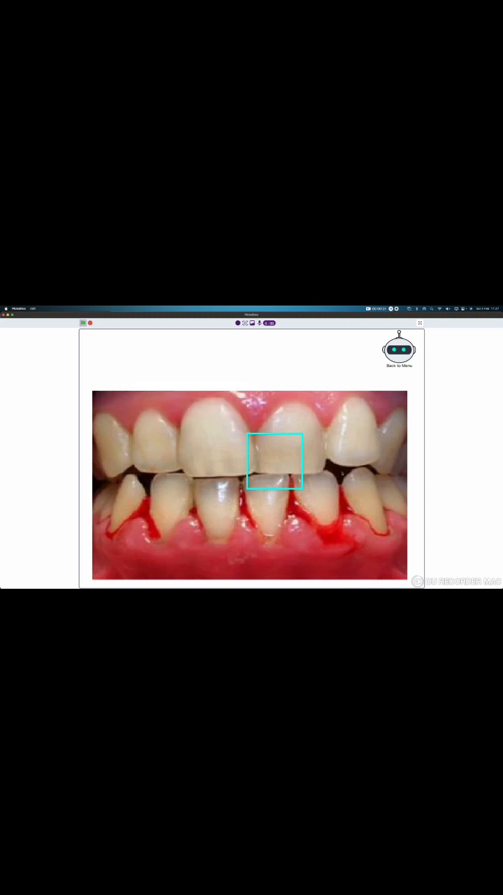
# Step: Show the boxed problem area's advice: rinse with hydrogen peroxide and take Vitamins C and K
pyautogui.click(274, 461)
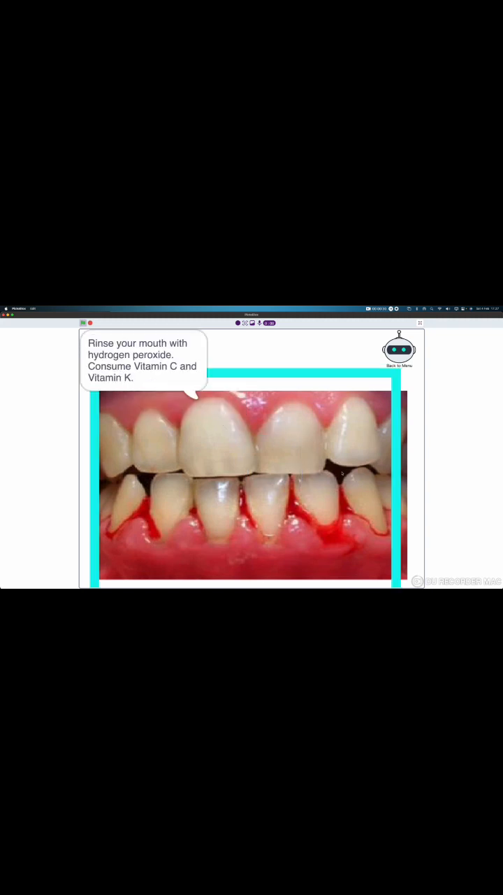